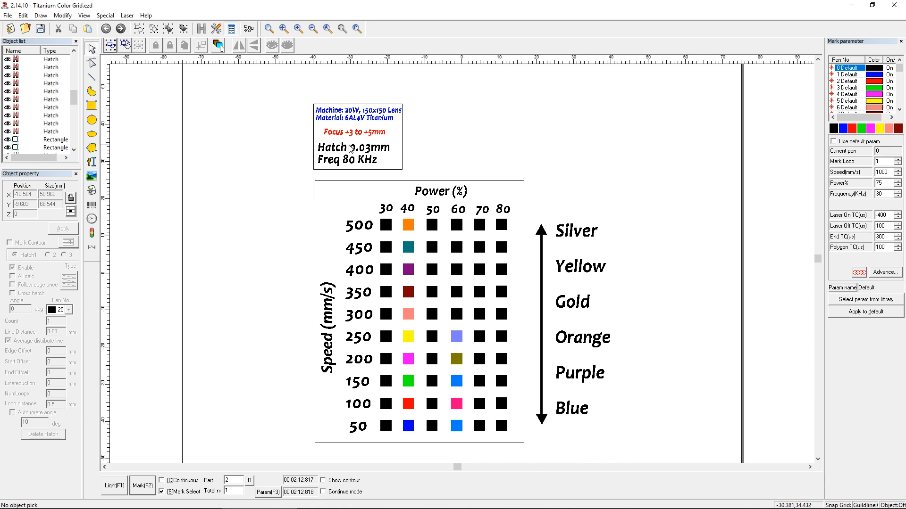
{"action": "mouse_move", "coordinate": [349, 151]}
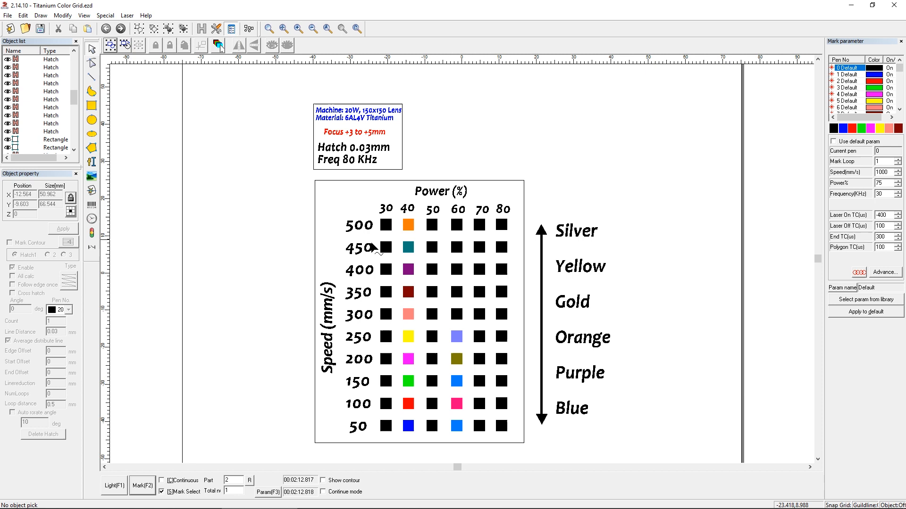
{"action": "mouse_move", "coordinate": [406, 194]}
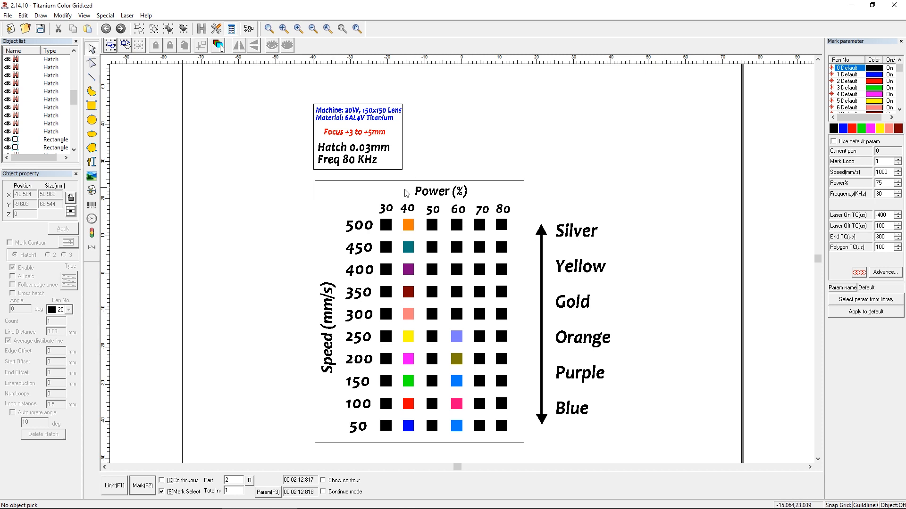
{"action": "mouse_move", "coordinate": [365, 234]}
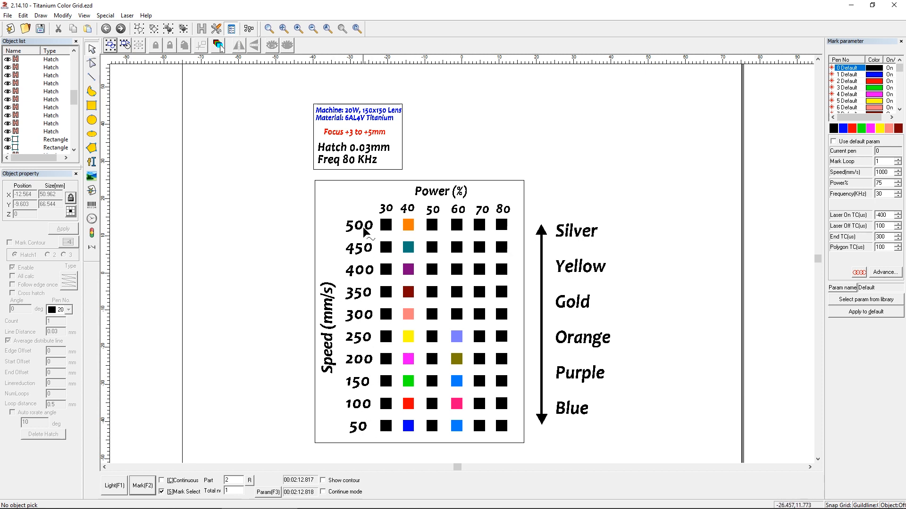
{"action": "mouse_move", "coordinate": [349, 430]}
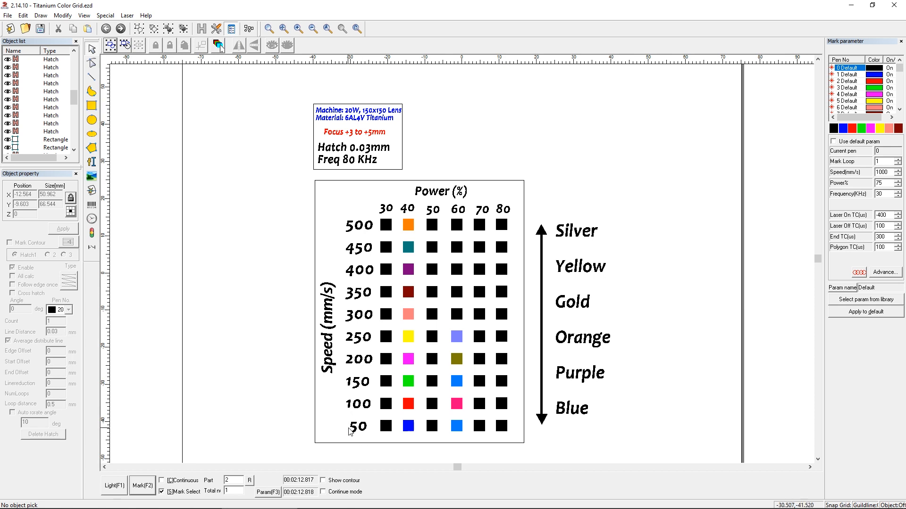
{"action": "mouse_move", "coordinate": [359, 203]}
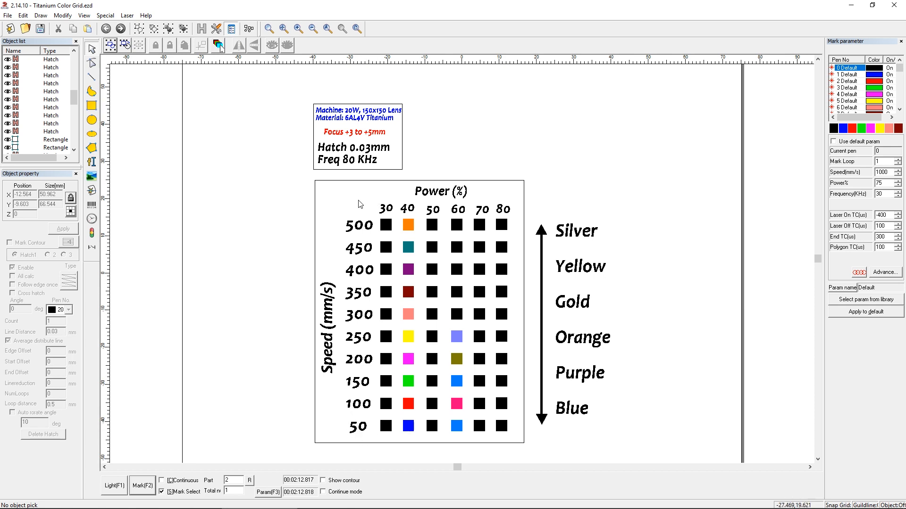
{"action": "mouse_move", "coordinate": [359, 242]}
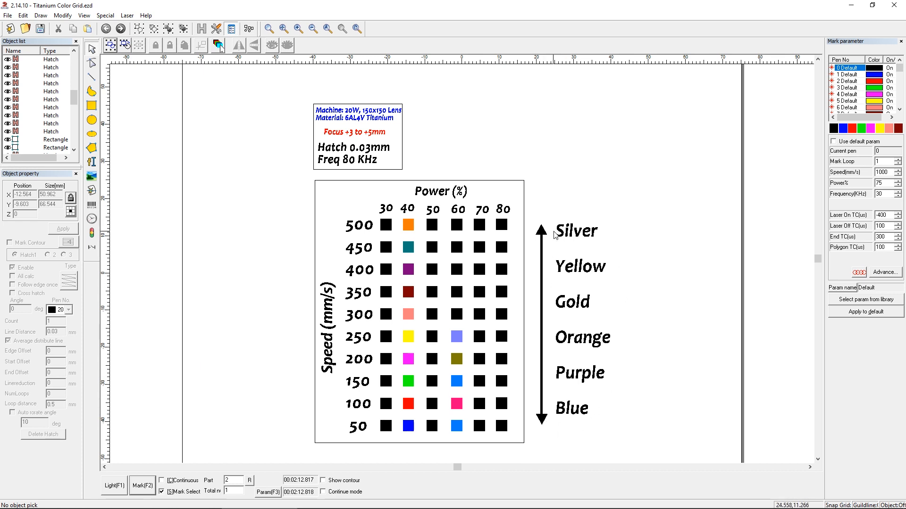
{"action": "mouse_move", "coordinate": [395, 221]}
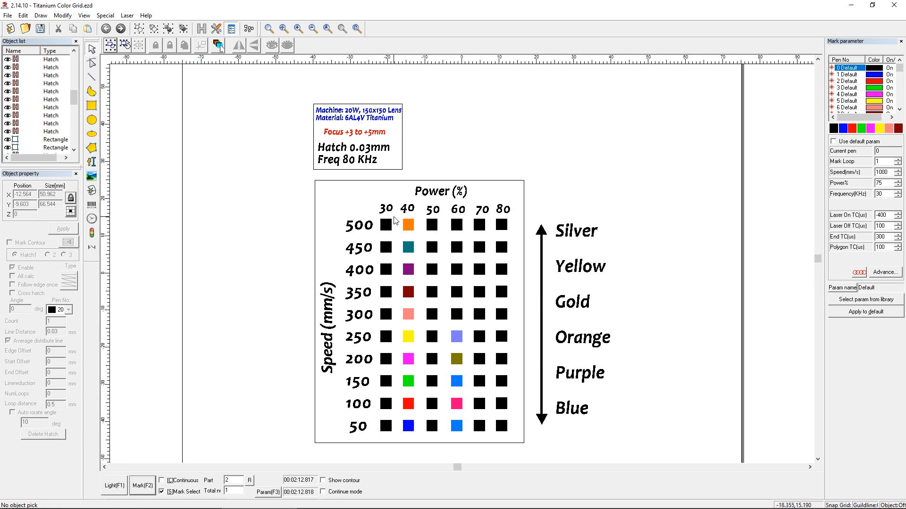
{"action": "mouse_move", "coordinate": [474, 232]}
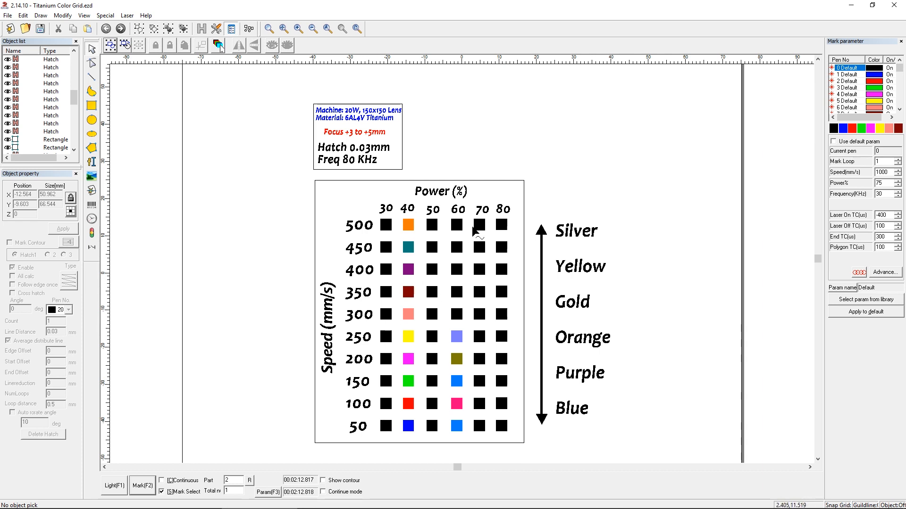
{"action": "mouse_move", "coordinate": [393, 385]}
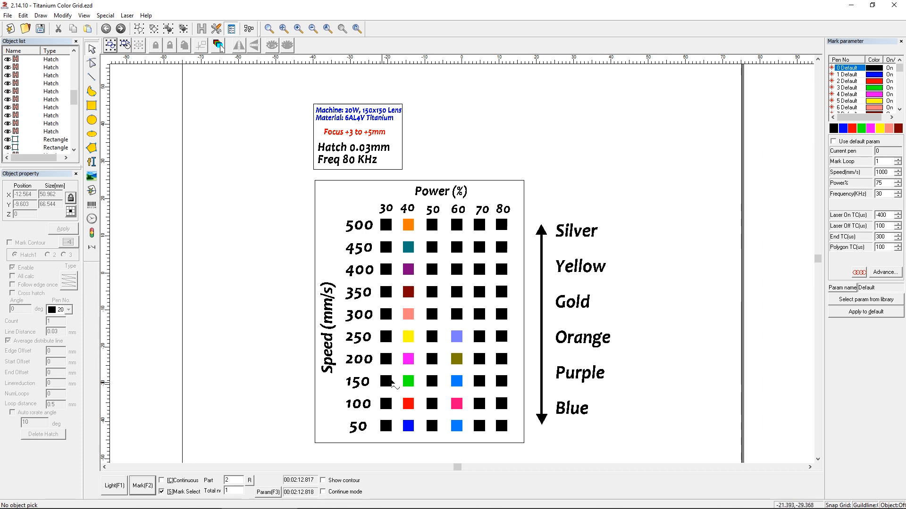
{"action": "mouse_move", "coordinate": [491, 417]}
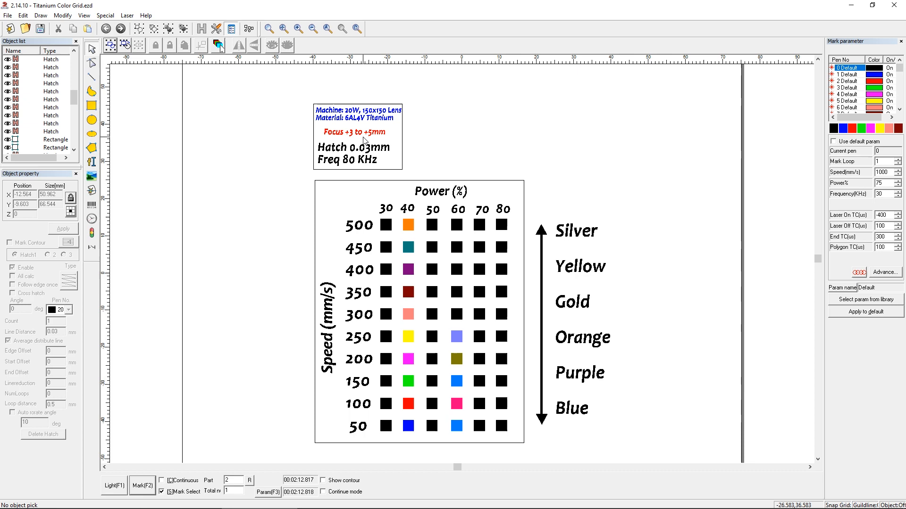
{"action": "mouse_move", "coordinate": [360, 144]}
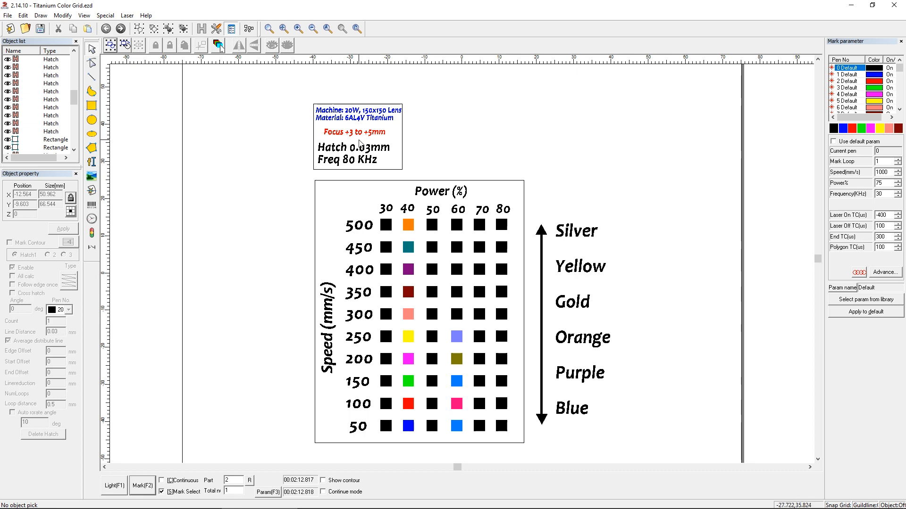